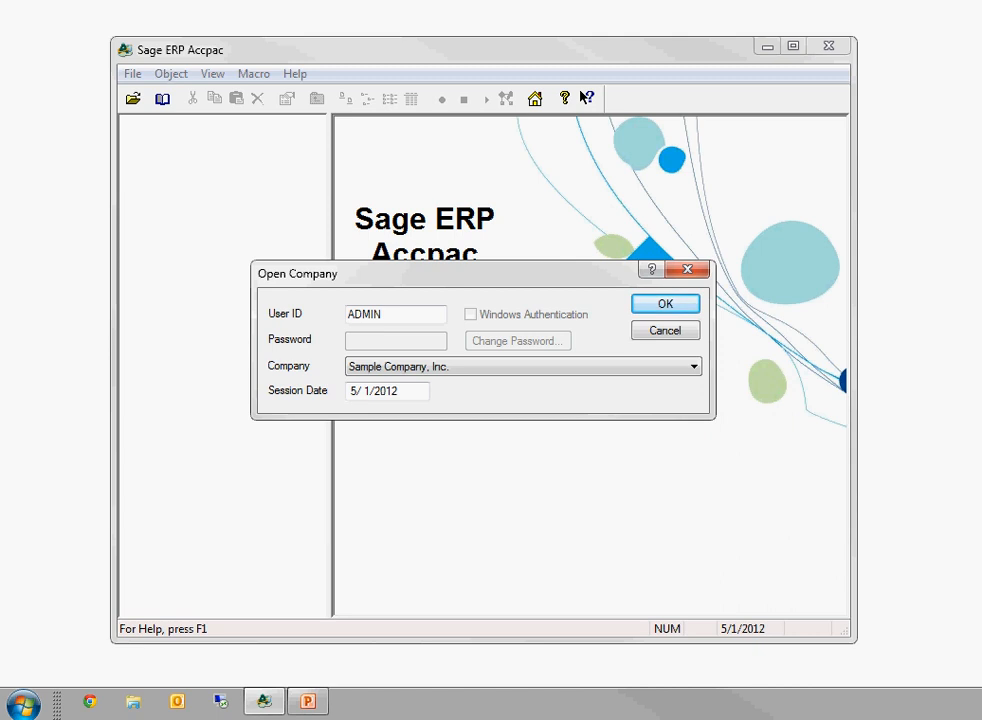
Sign in to Sample Company Inc. from the Open Company dialog.
{"action": "left_click", "coordinate": [664, 304]}
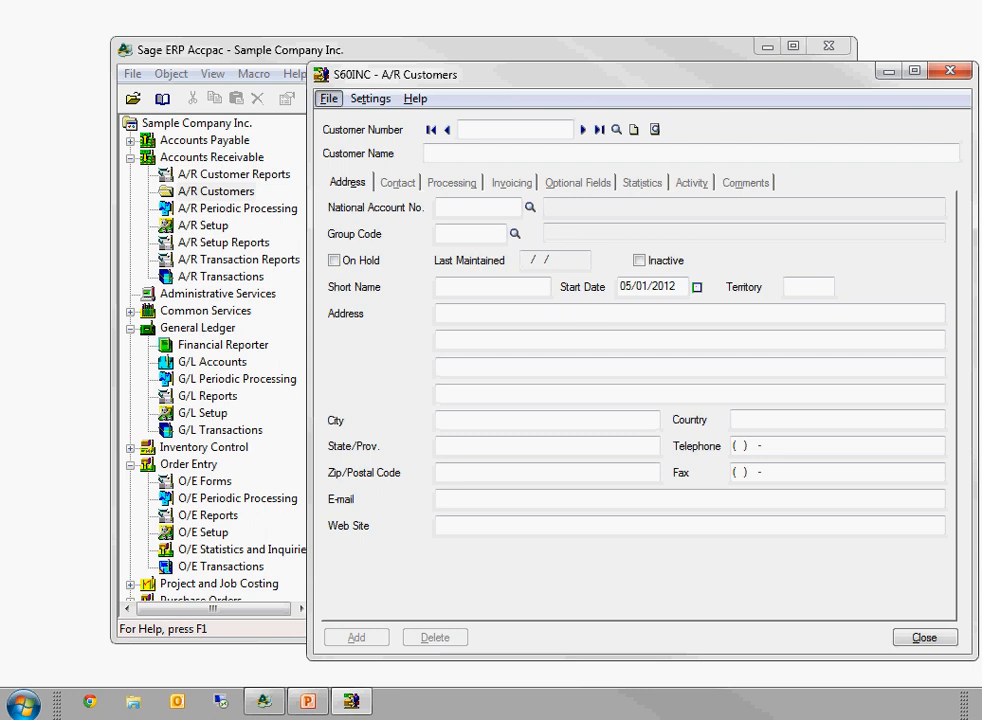
{"action": "left_click", "coordinate": [328, 98]}
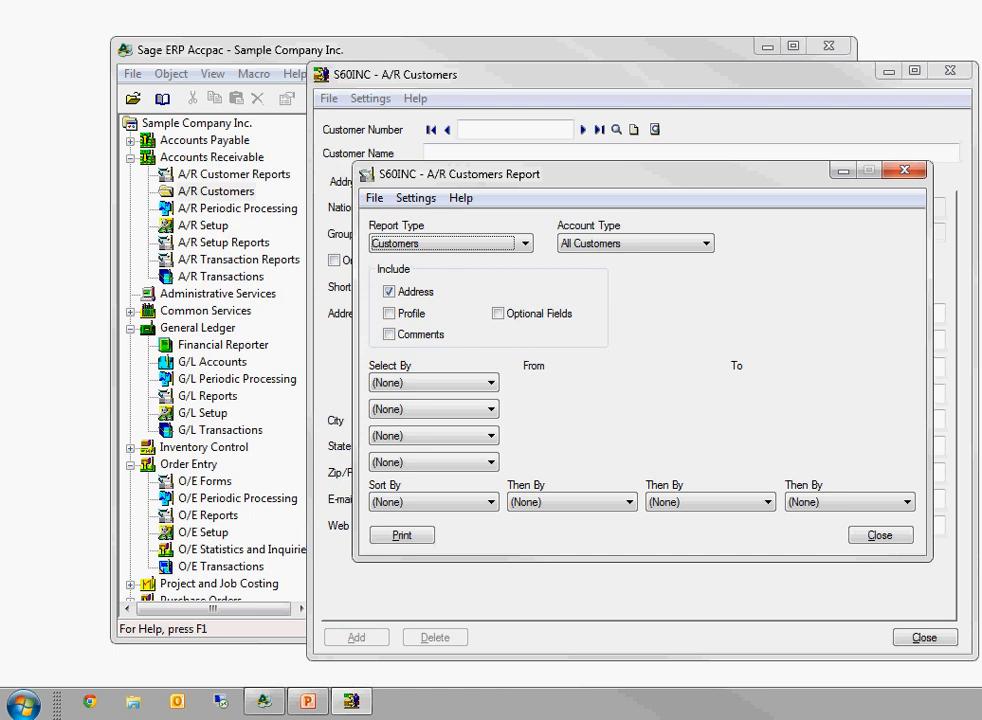
{"action": "left_click", "coordinate": [880, 534]}
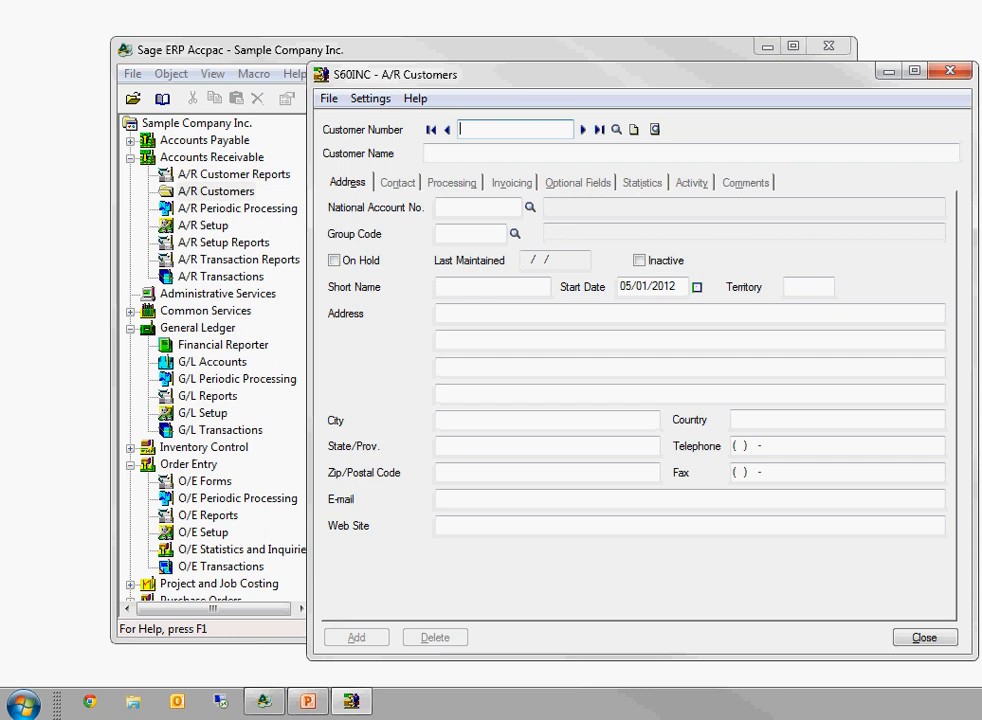
{"action": "type", "text": "1200"}
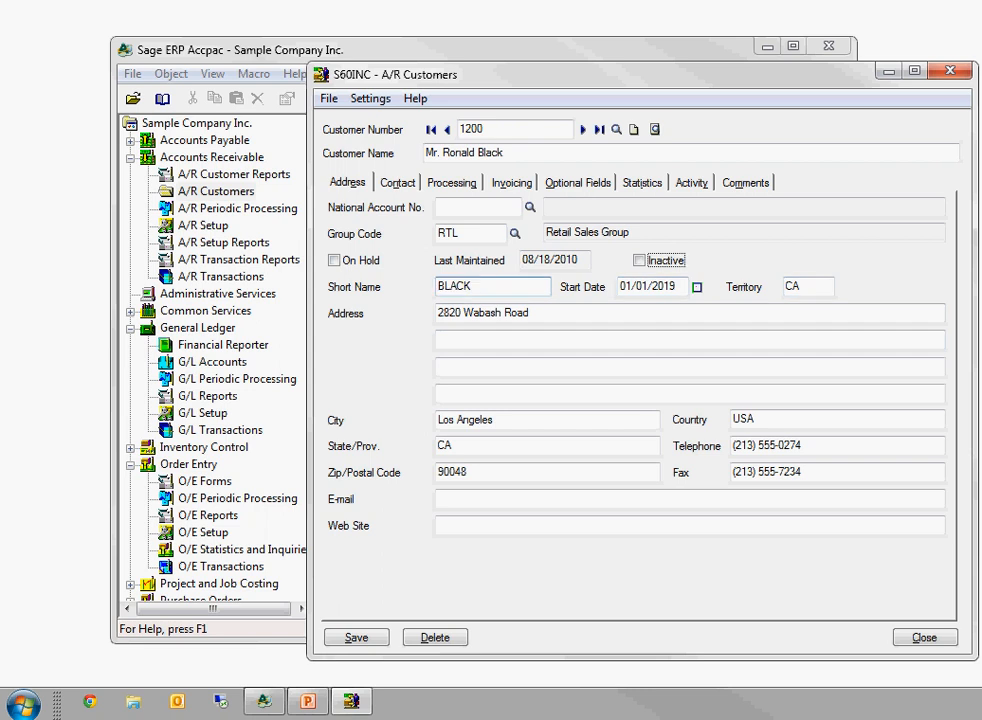
{"action": "left_click", "coordinate": [476, 206]}
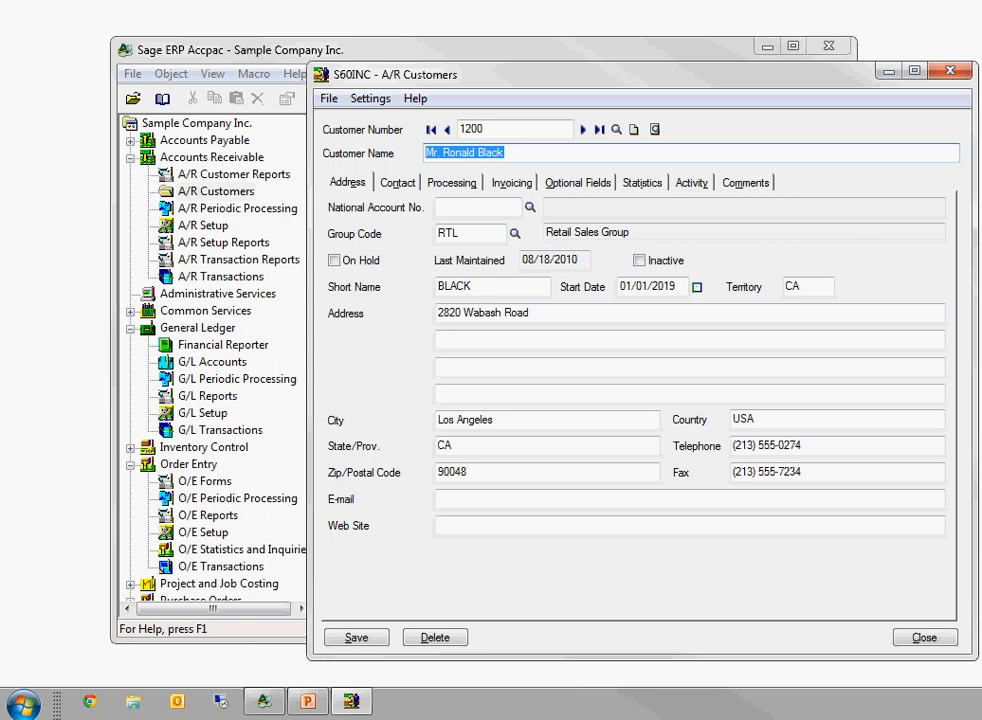
Browse customer 1200's Invoicing, Comments, Processing, Address and Optional Fields sections, ending on Invoicing.
{"action": "left_click", "coordinate": [512, 182]}
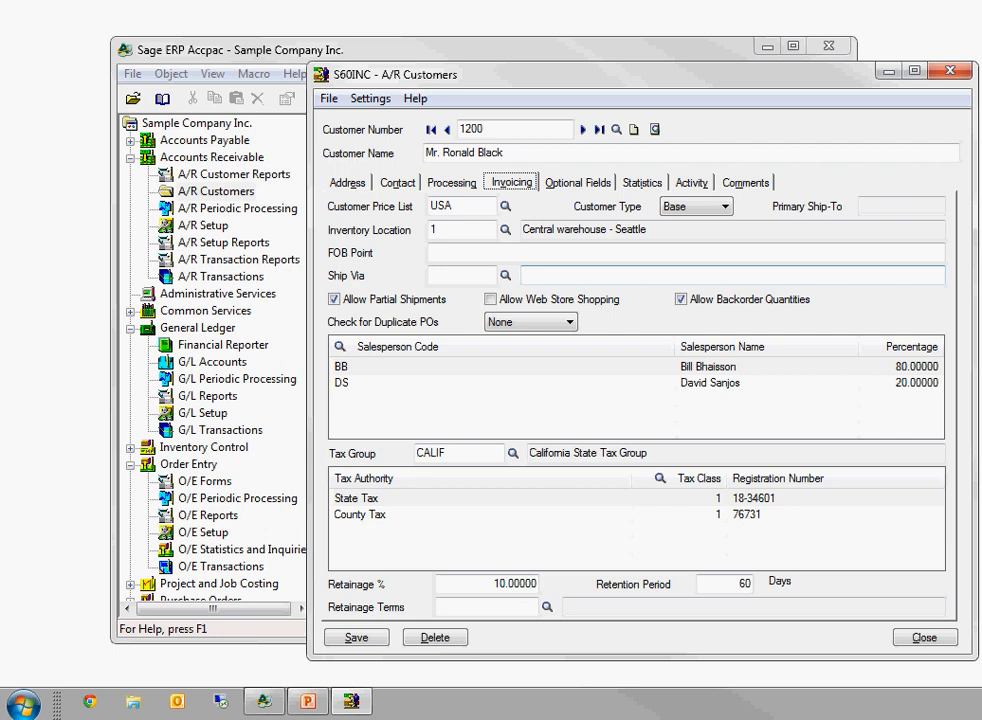
{"action": "left_click", "coordinate": [744, 182]}
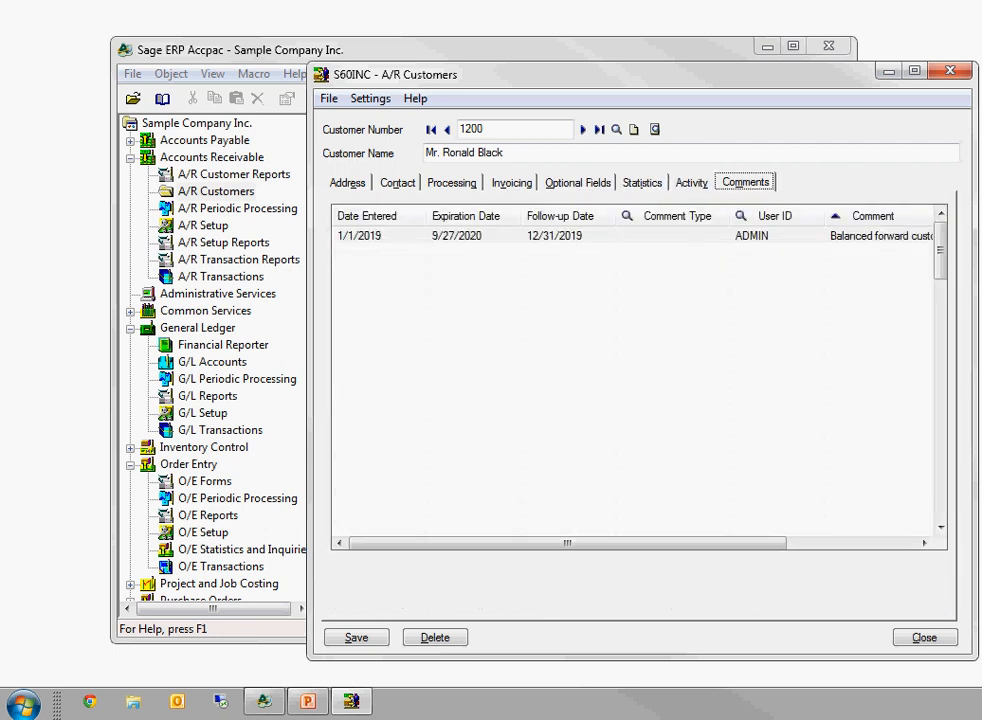
{"action": "left_click", "coordinate": [452, 182]}
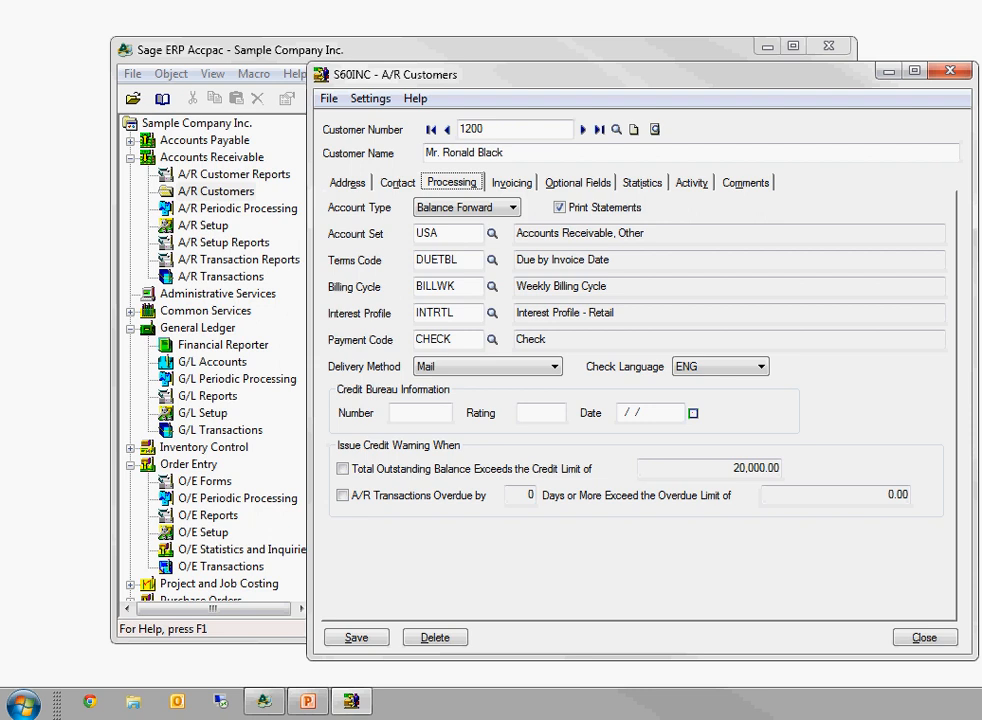
{"action": "left_click", "coordinate": [348, 182]}
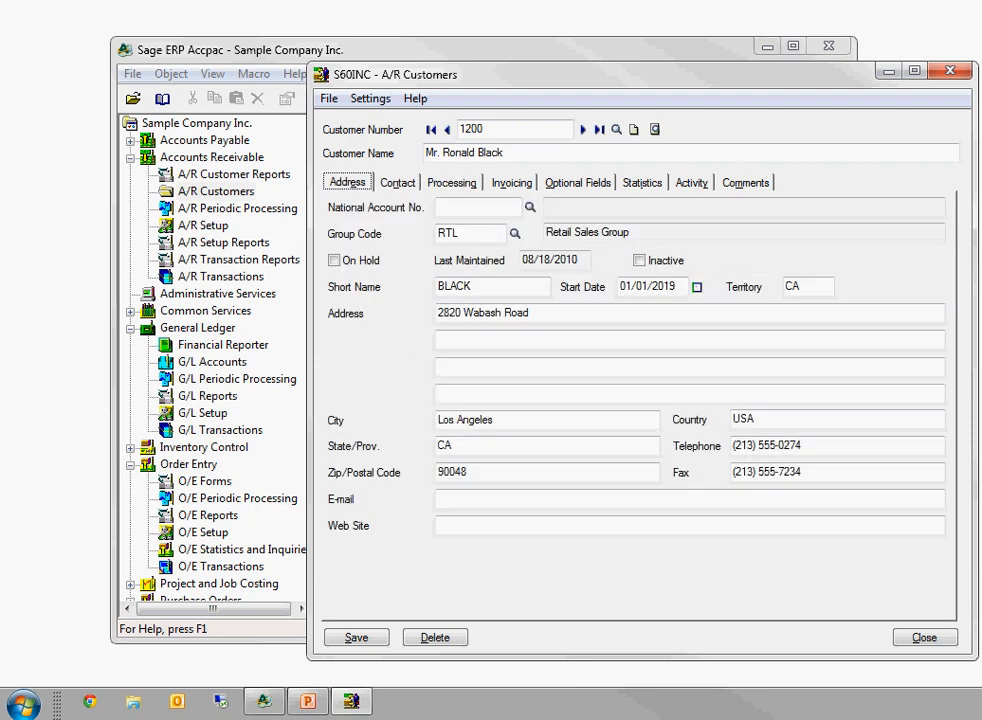
{"action": "left_click", "coordinate": [576, 182]}
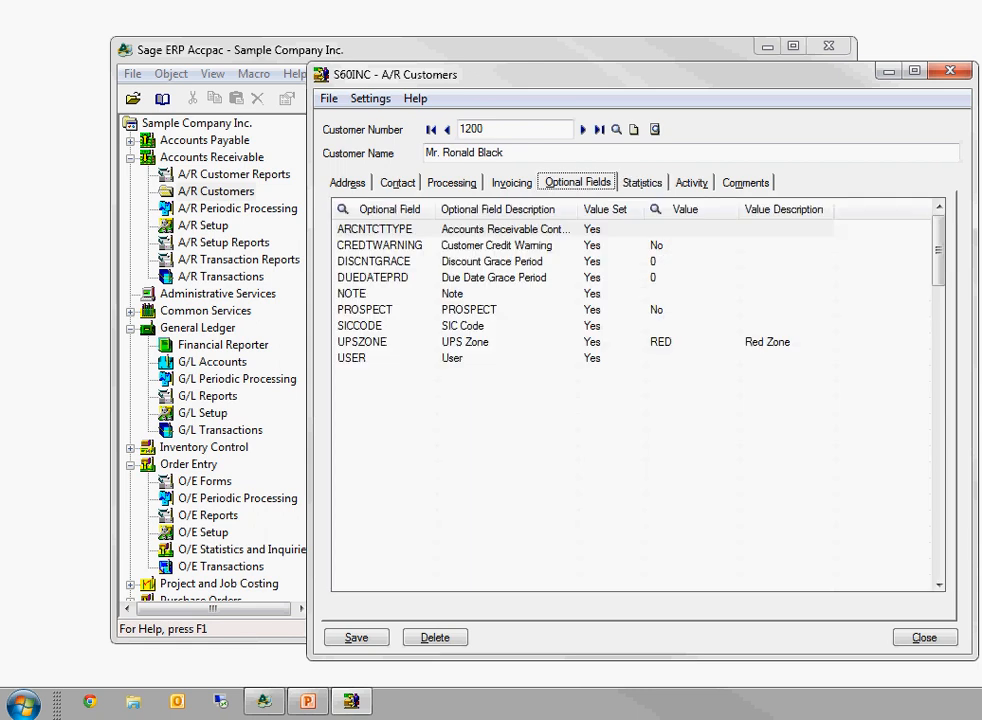
{"action": "left_click", "coordinate": [512, 182]}
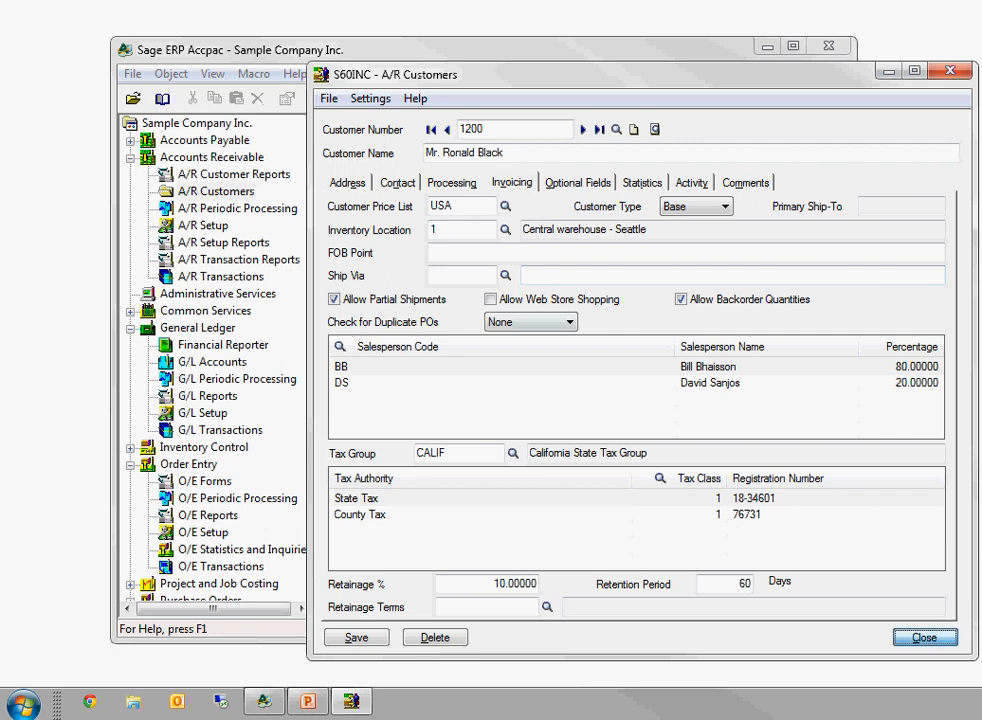
Close customer 1200's record and reopen an empty A/R Customers entry screen.
{"action": "left_click", "coordinate": [924, 636]}
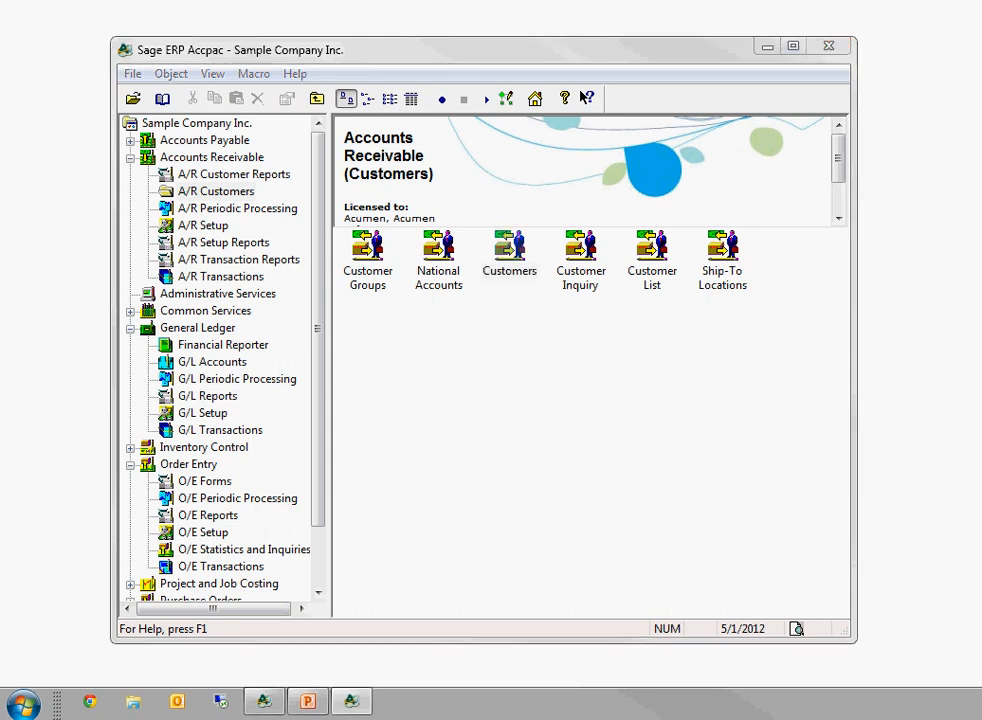
{"action": "double_click", "coordinate": [508, 244]}
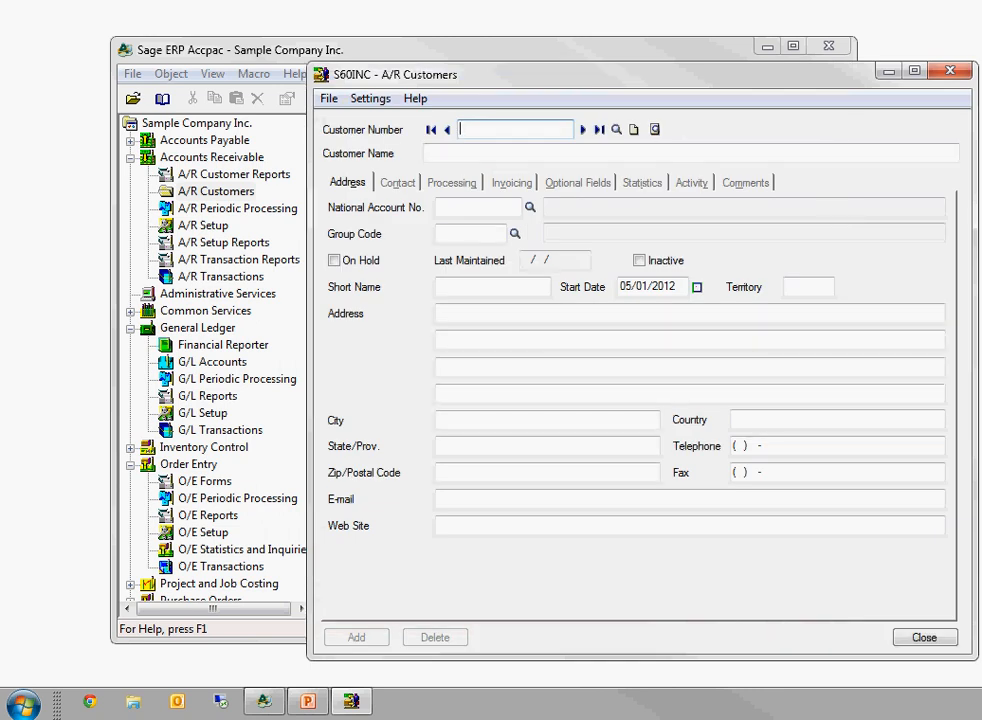
{"action": "left_click", "coordinate": [414, 98]}
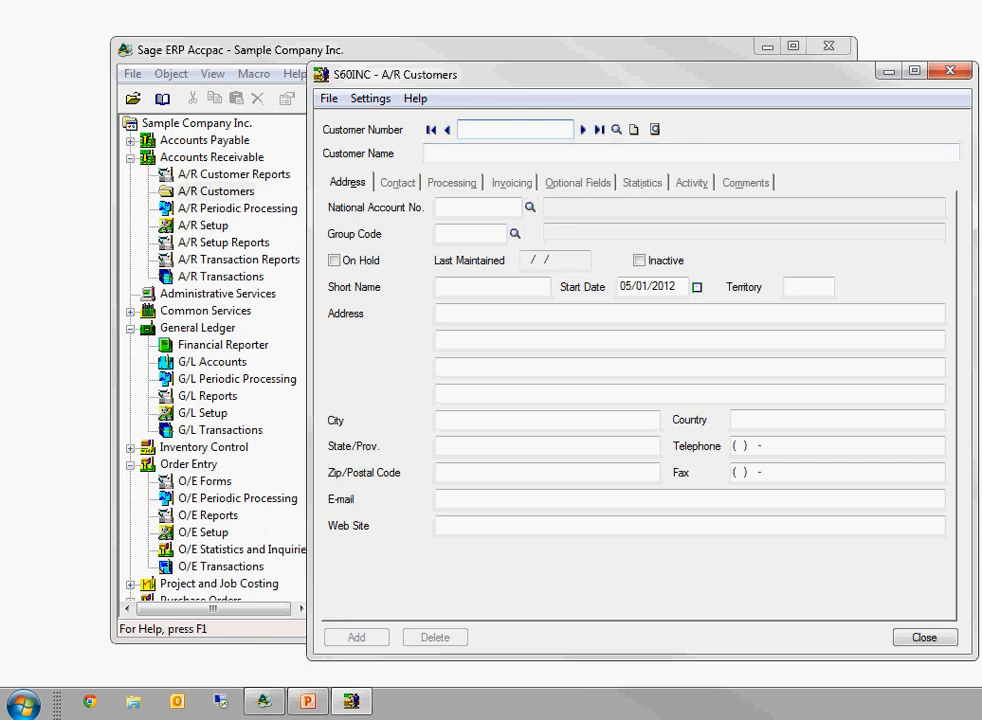
{"action": "mouse_move", "coordinate": [616, 128]}
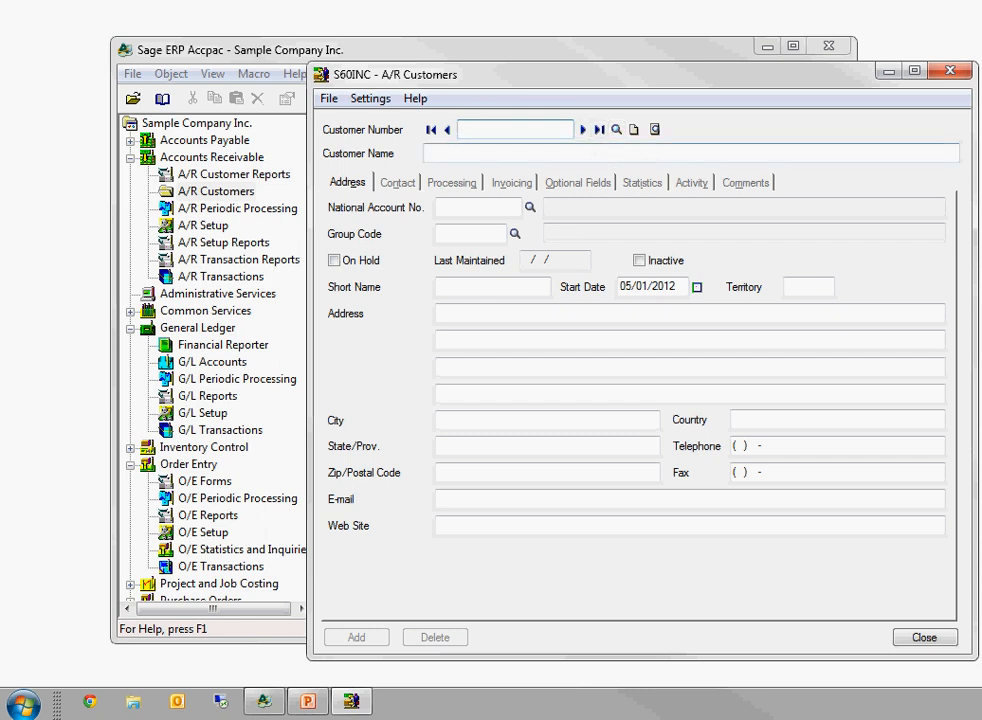
Browse the Finder - Customers lookup list of existing customer numbers, names and status.
{"action": "left_click", "coordinate": [616, 128]}
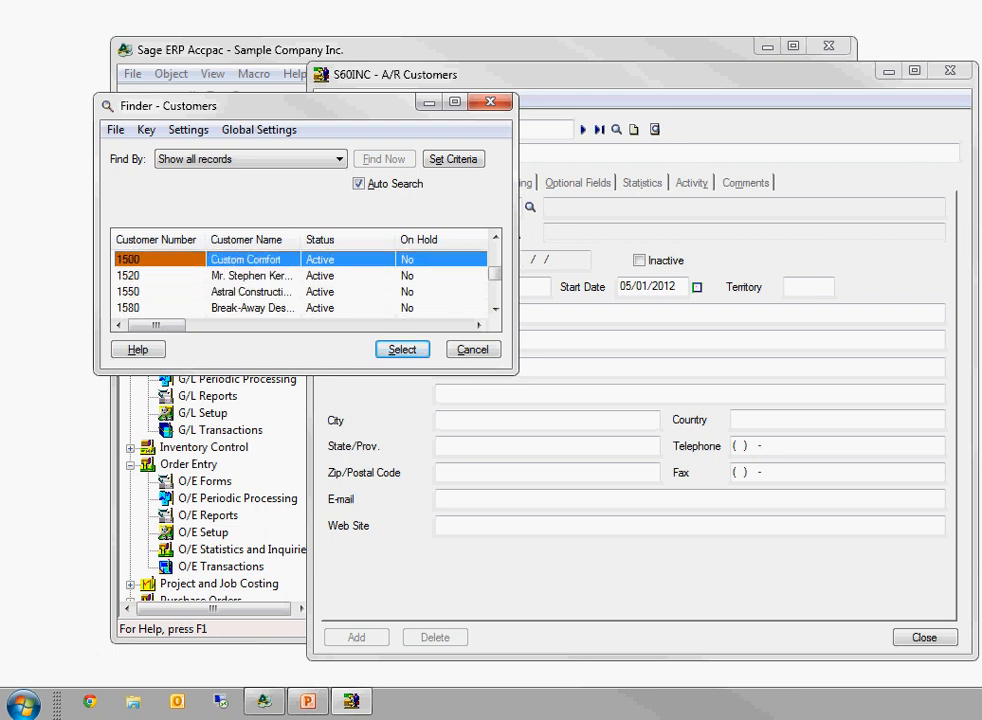
{"action": "scroll", "scroll_direction": "up", "scroll_amount": 3}
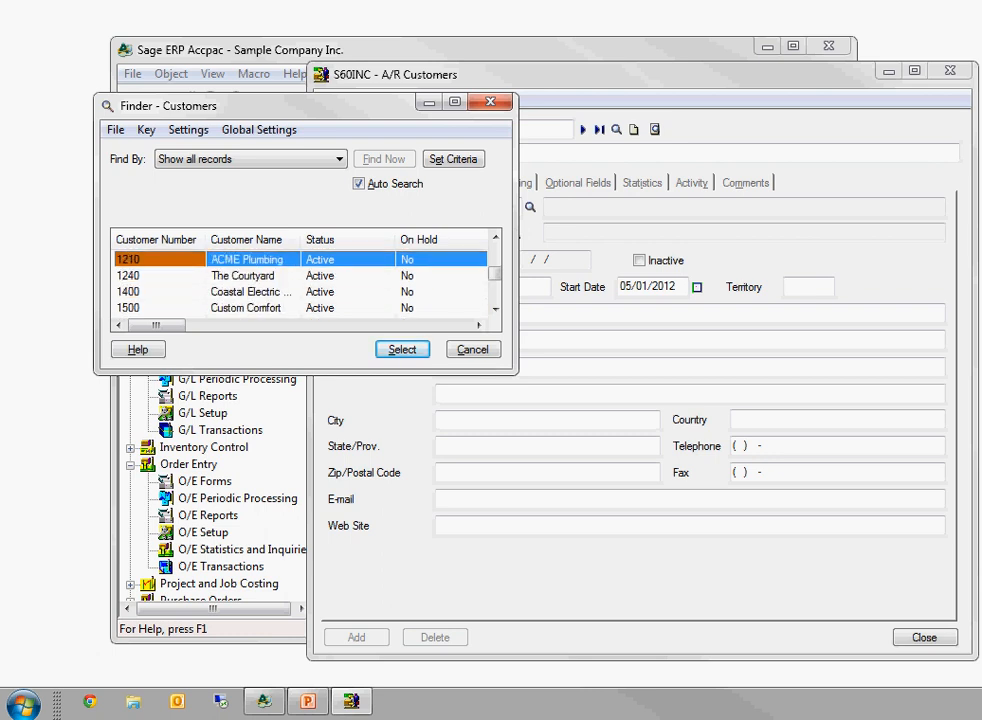
{"action": "scroll", "scroll_direction": "up", "scroll_amount": 3}
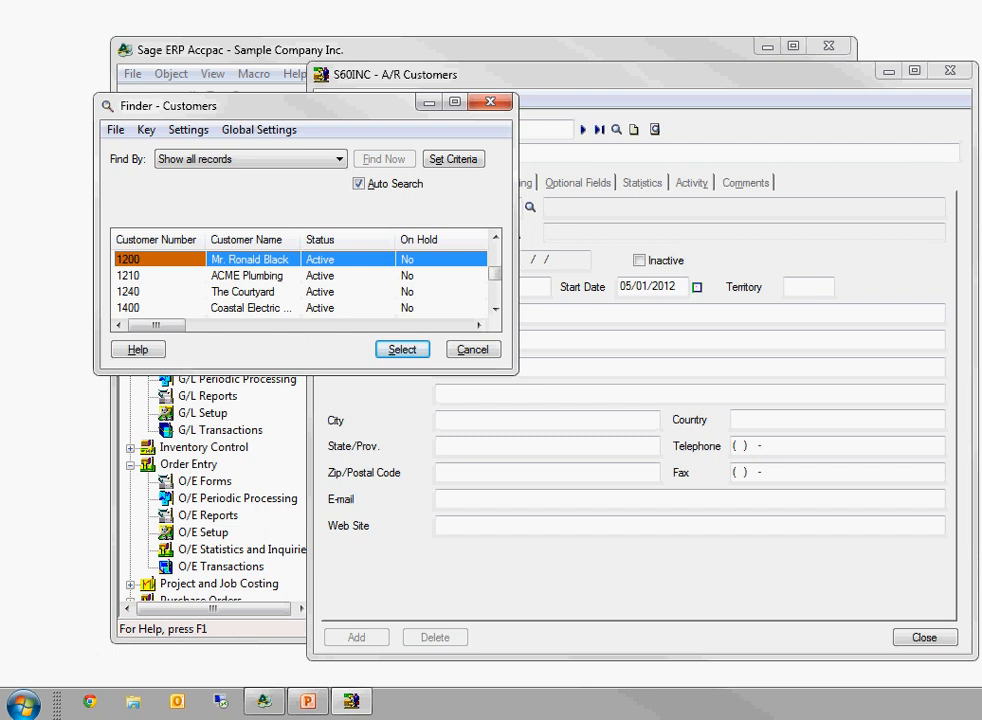
{"action": "left_click", "coordinate": [402, 348]}
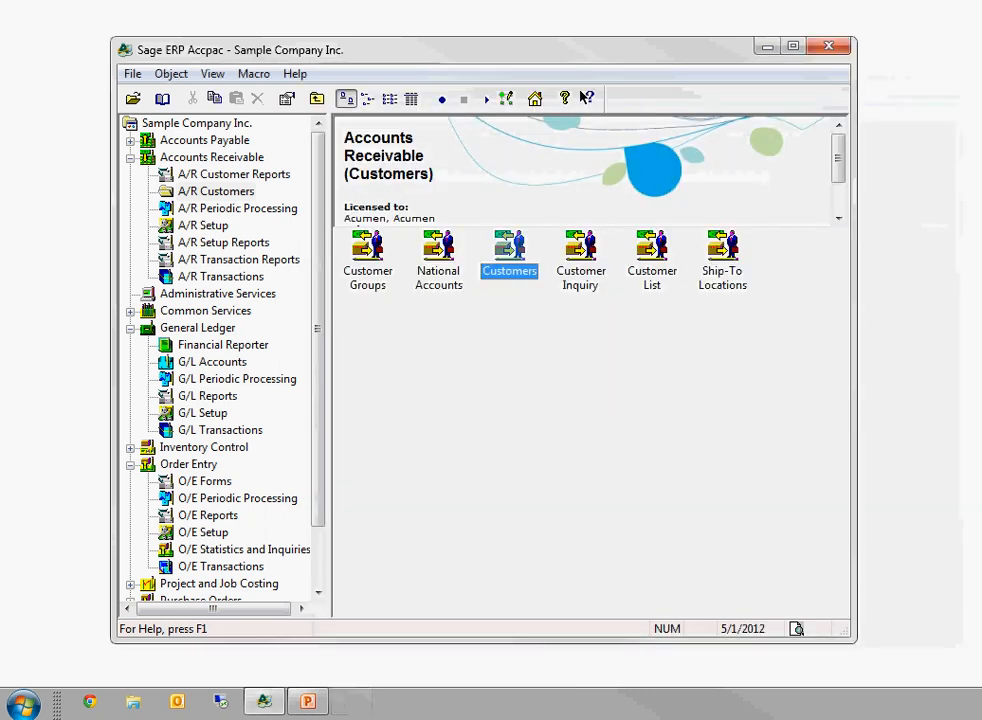
{"action": "left_click", "coordinate": [220, 276]}
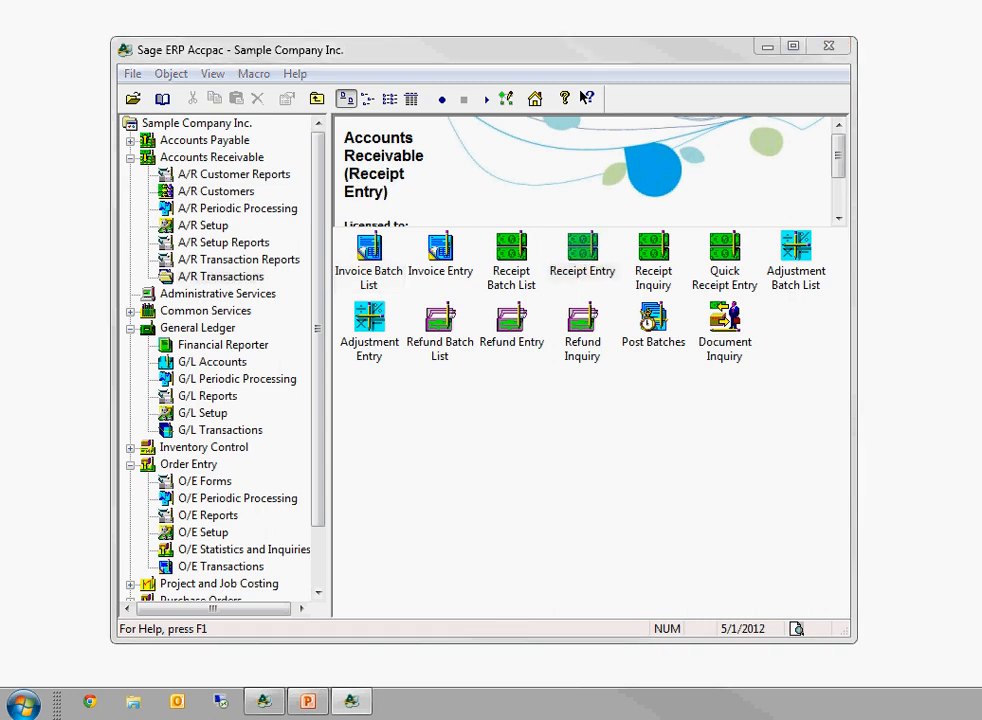
{"action": "double_click", "coordinate": [582, 250]}
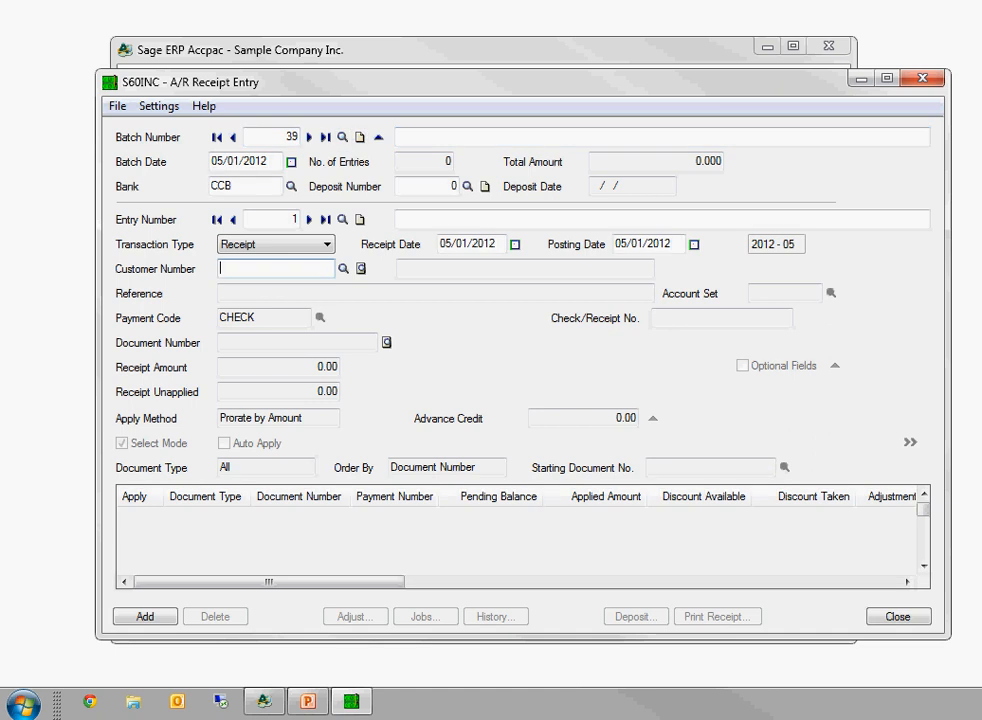
{"action": "type", "text": "1200"}
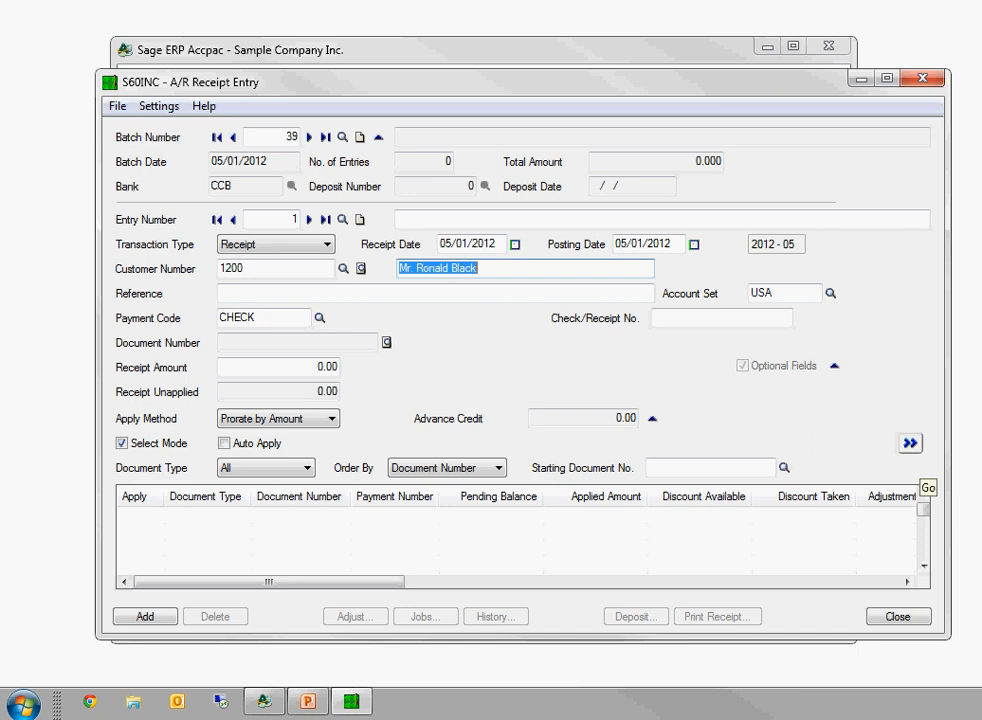
{"action": "left_click", "coordinate": [928, 488]}
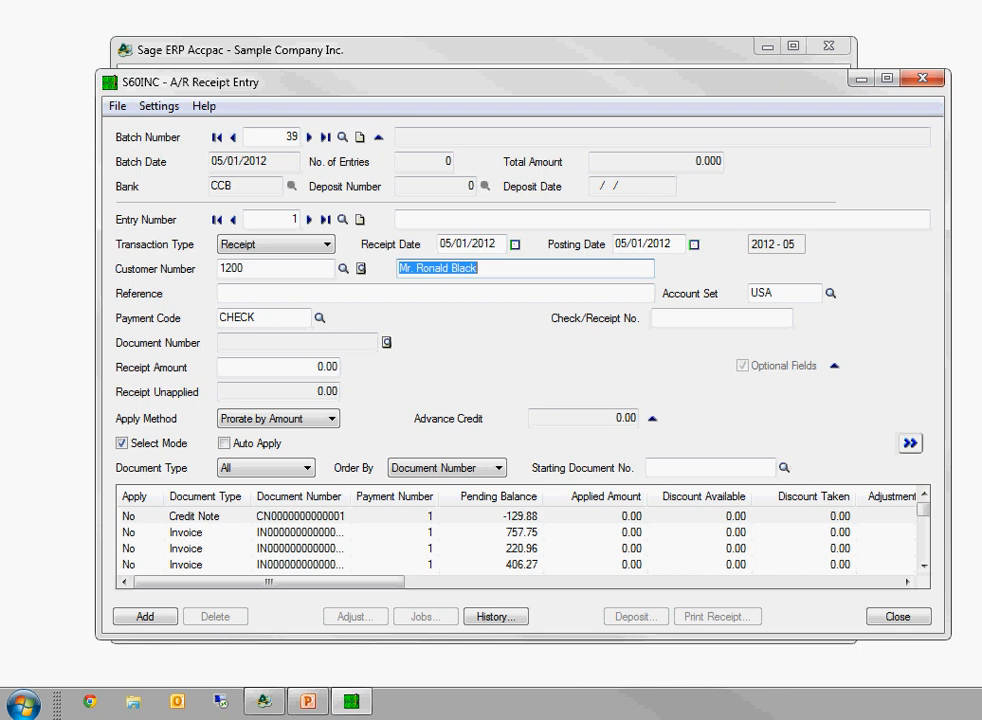
{"action": "mouse_move", "coordinate": [912, 492]}
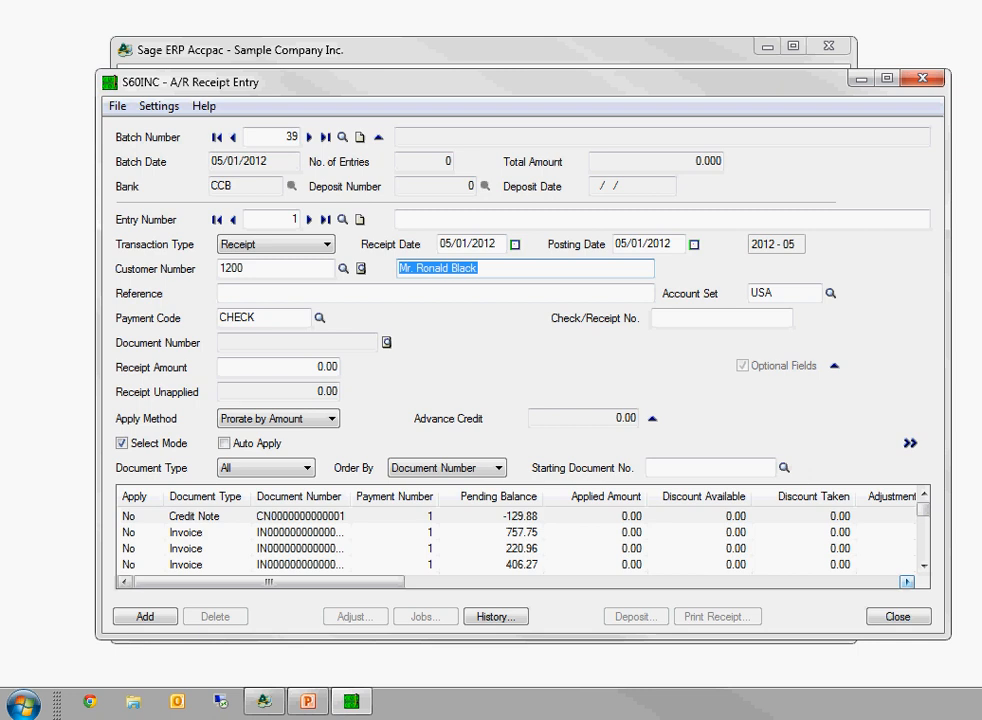
{"action": "left_click", "coordinate": [144, 616]}
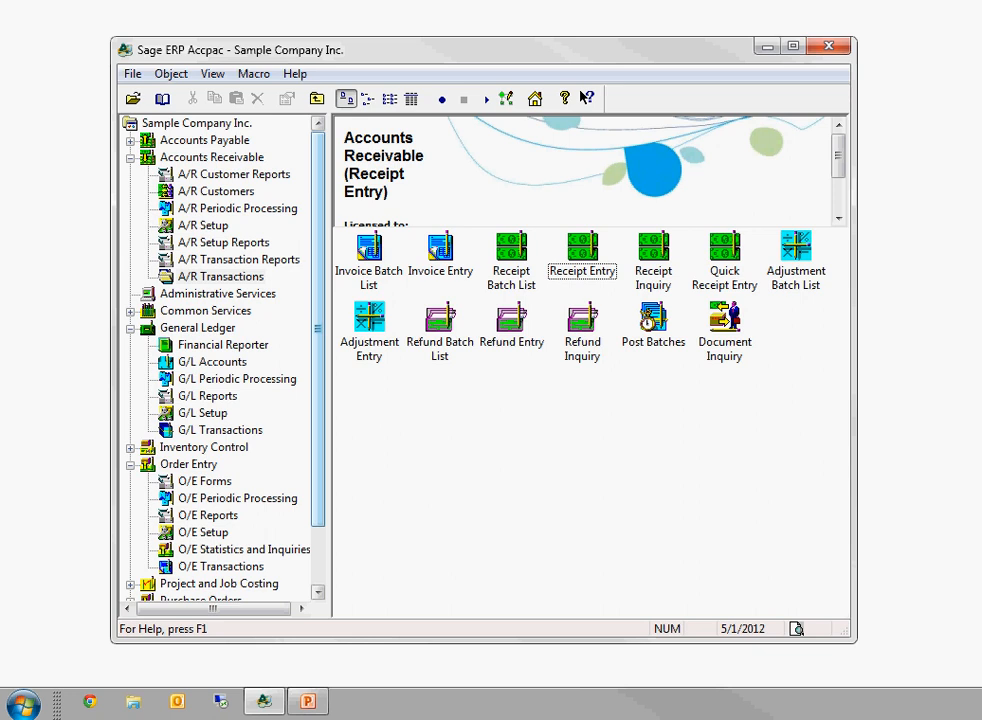
Start a new sales order from the O/E Transactions Order Entry screen.
{"action": "left_click", "coordinate": [220, 566]}
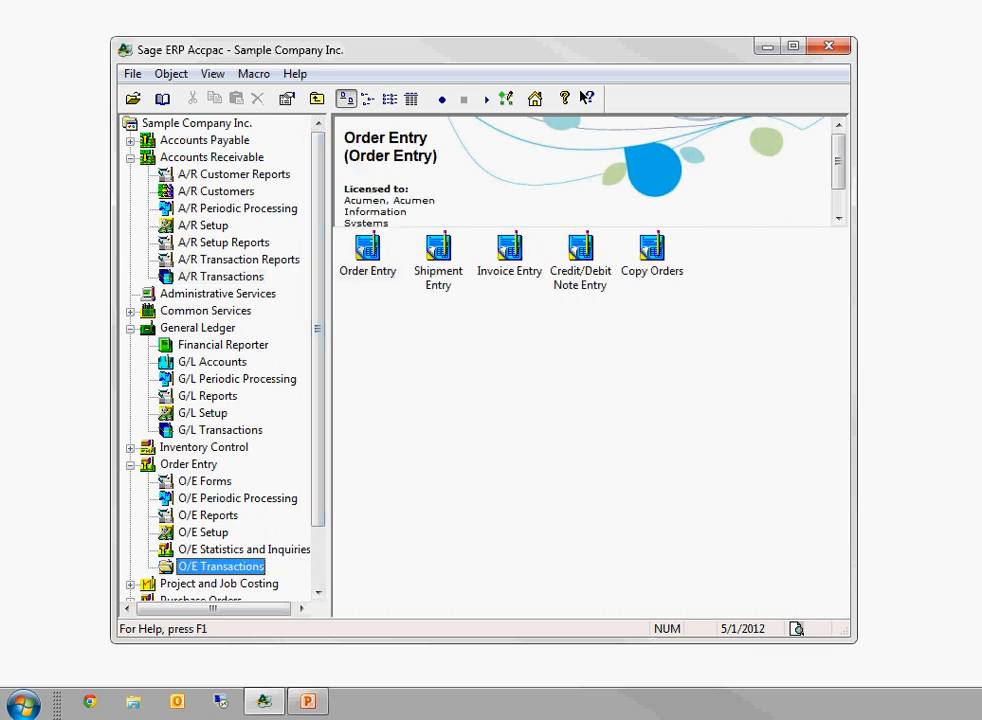
{"action": "left_click", "coordinate": [366, 248]}
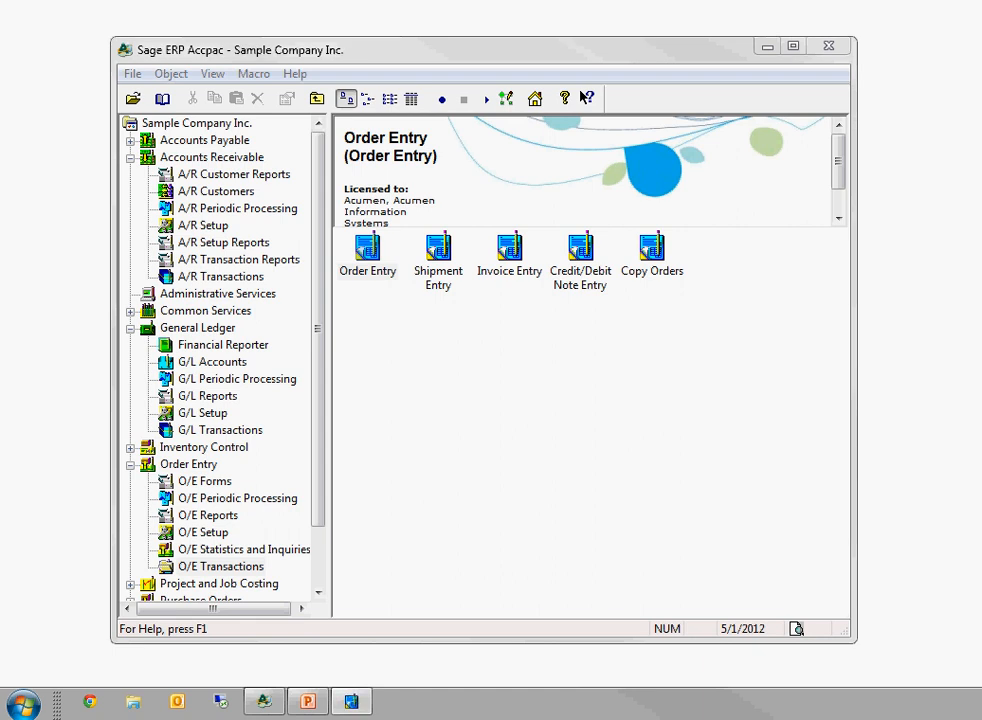
{"action": "double_click", "coordinate": [366, 248]}
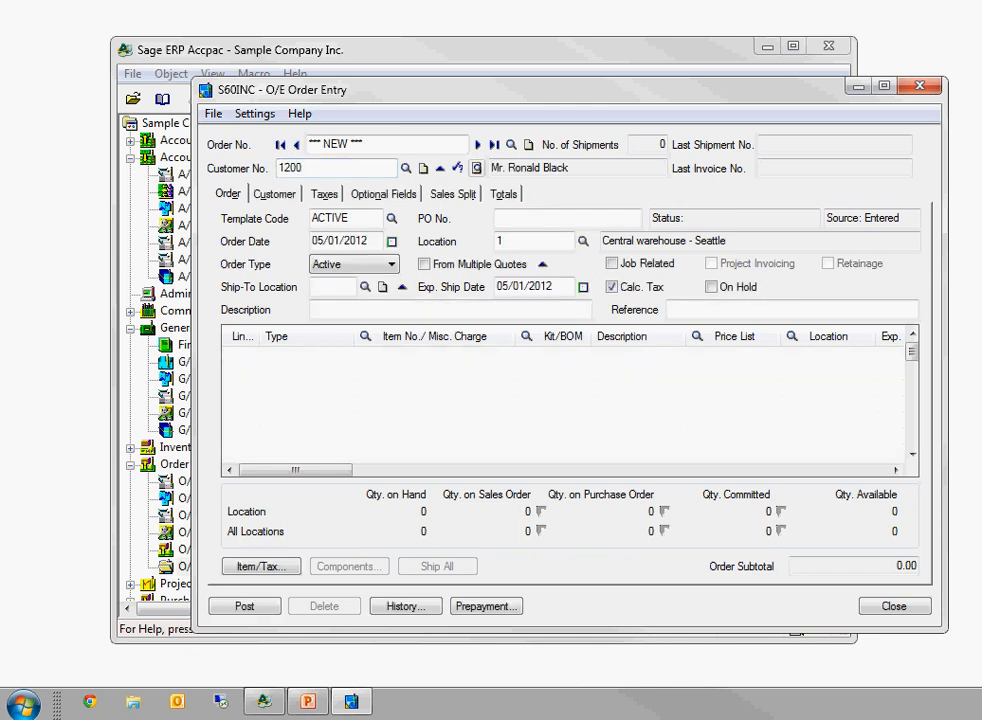
Add item A1-103/0 as the order's first detail line using the item Finder.
{"action": "left_click", "coordinate": [300, 356]}
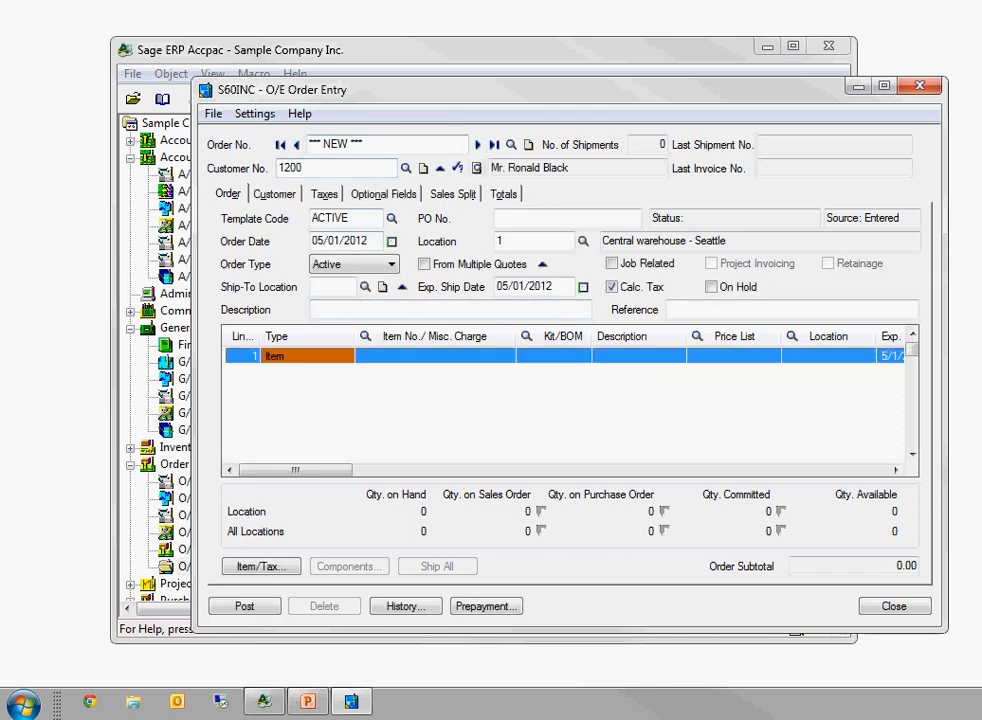
{"action": "left_click", "coordinate": [436, 356]}
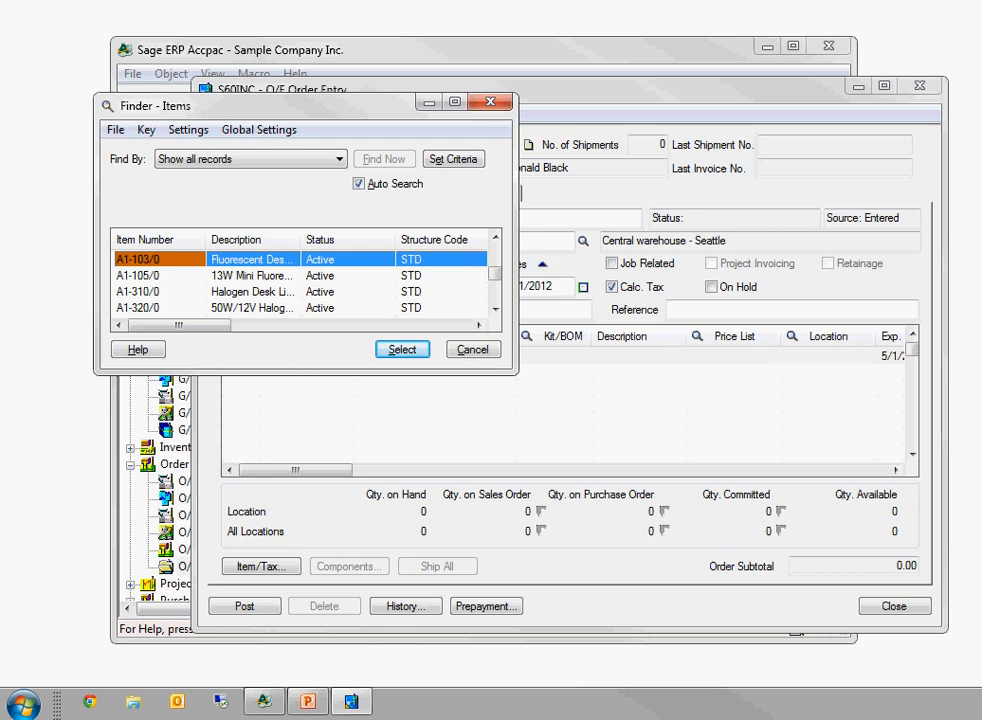
{"action": "left_click", "coordinate": [400, 348]}
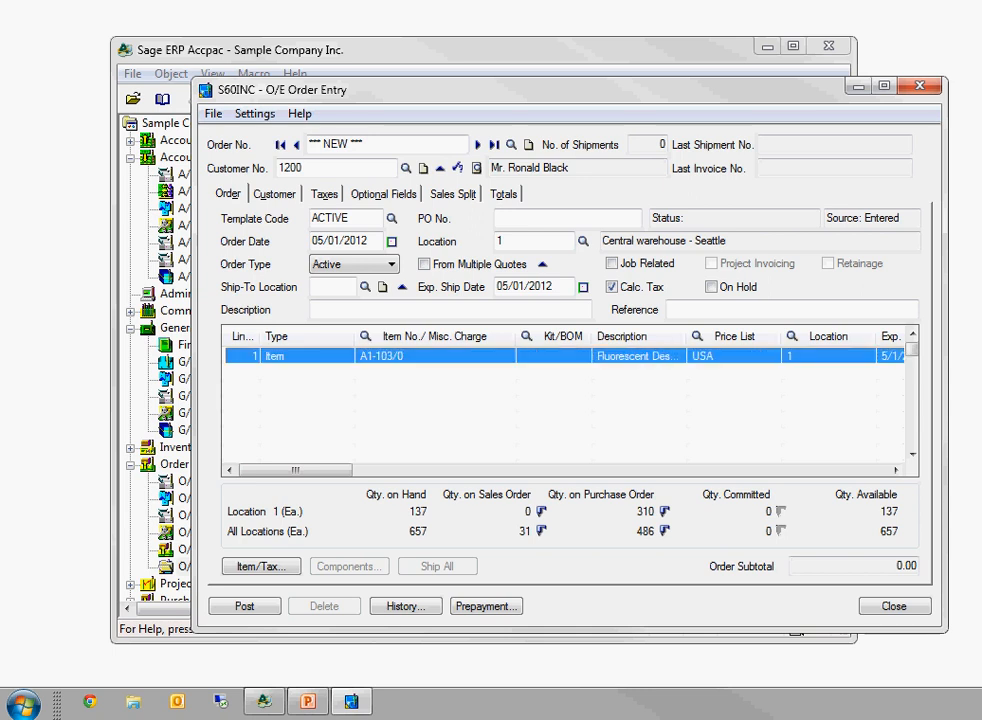
Review the line's Item/Tax details (quantity 10 at 59.99), then close the order unposted.
{"action": "left_click", "coordinate": [260, 564]}
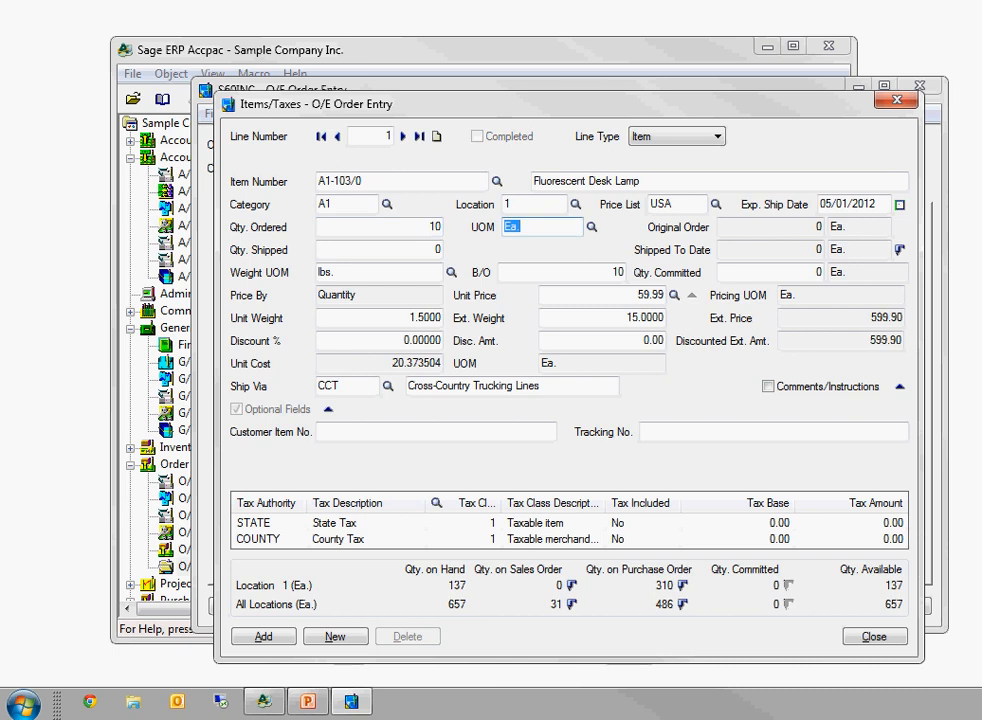
{"action": "left_click", "coordinate": [872, 636]}
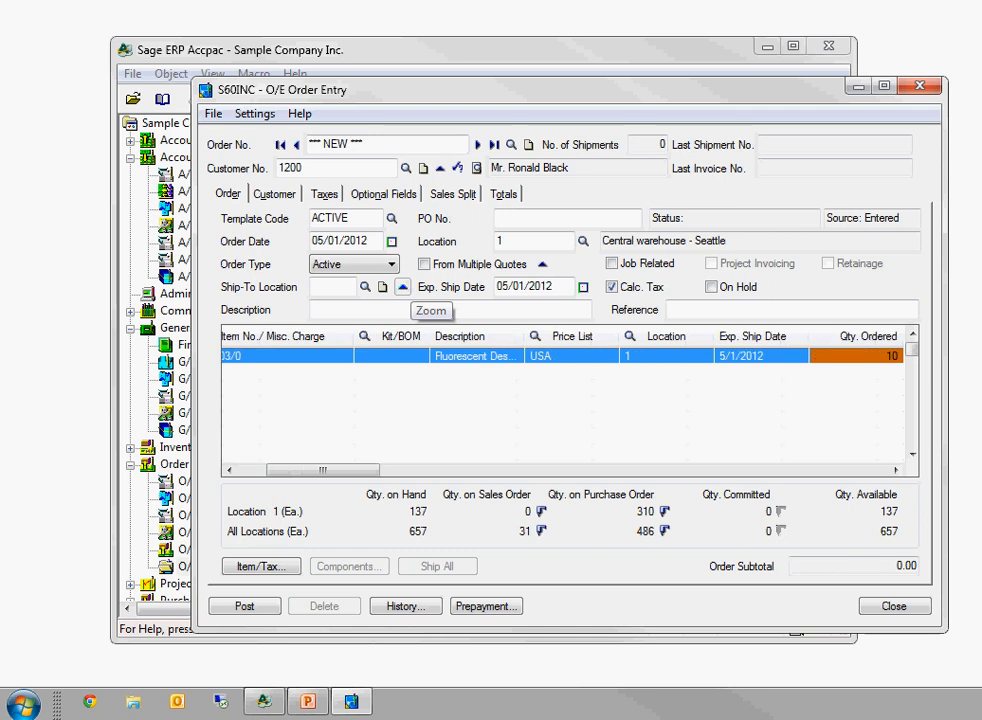
{"action": "scroll", "scroll_direction": "right", "scroll_amount": 3}
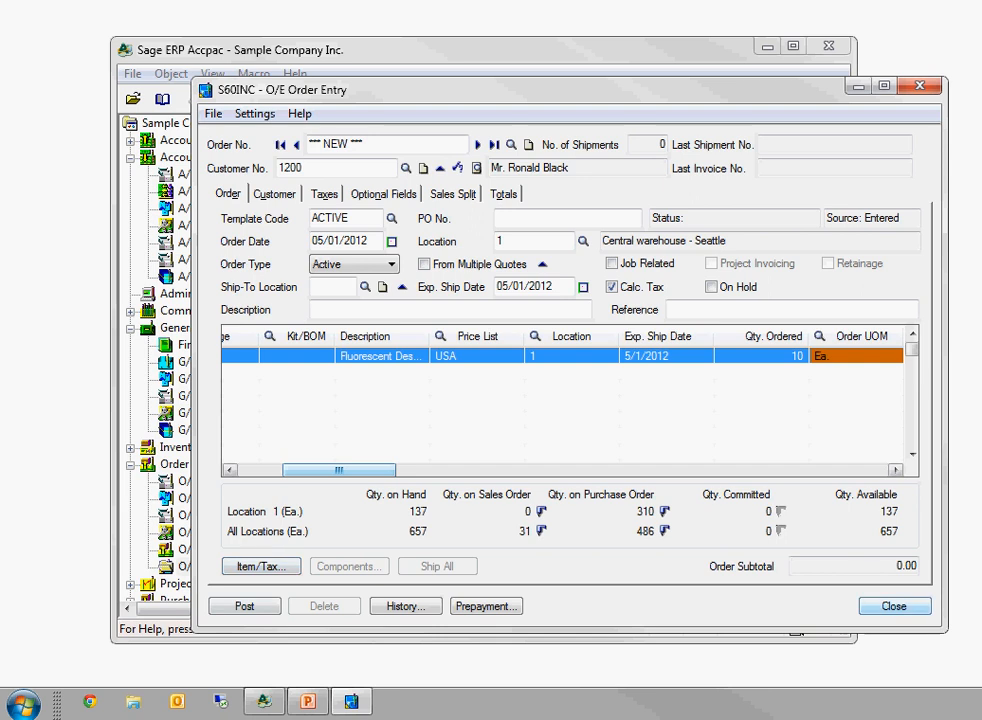
{"action": "left_click", "coordinate": [244, 604]}
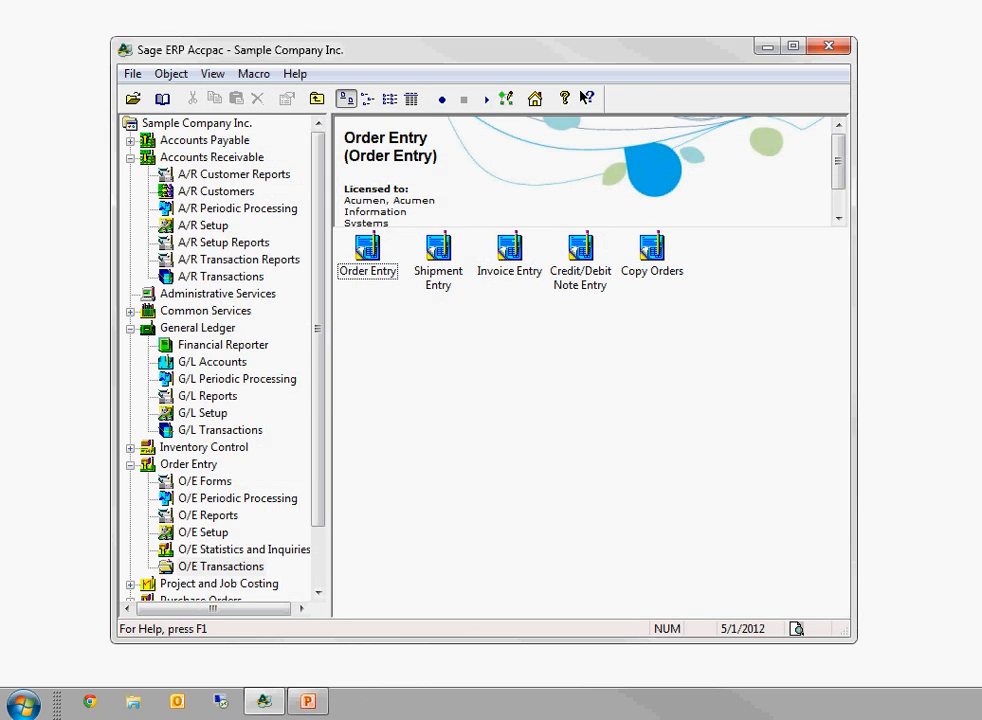
Load account 1000 in G/L Accounts, renumber it 1010 and describe it 'New Petty cash'.
{"action": "left_click", "coordinate": [212, 360]}
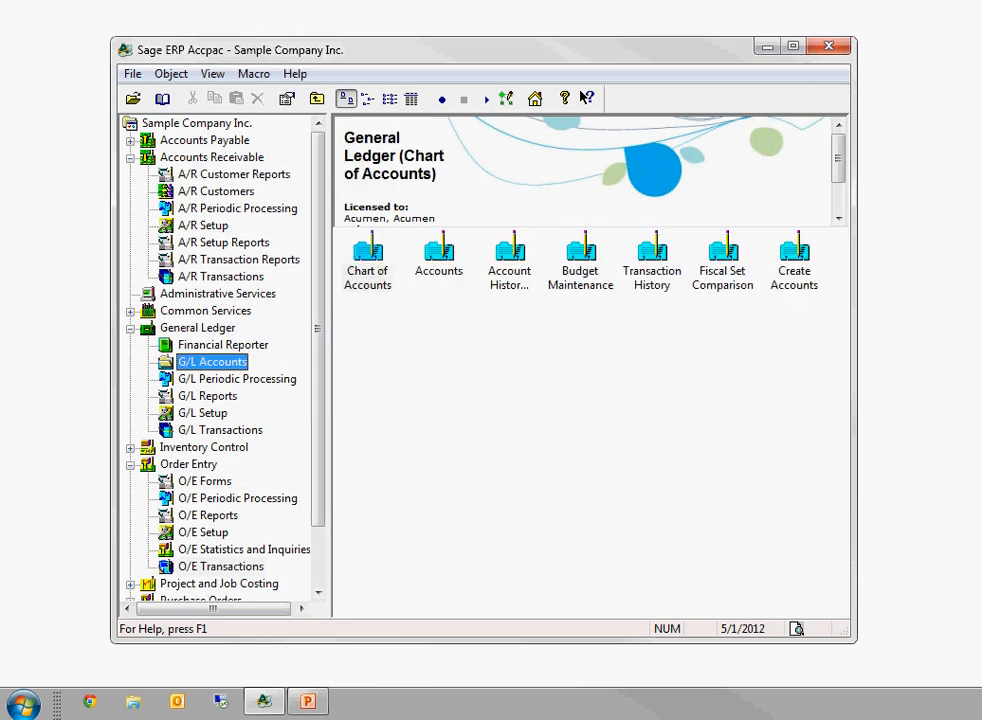
{"action": "left_click", "coordinate": [438, 256]}
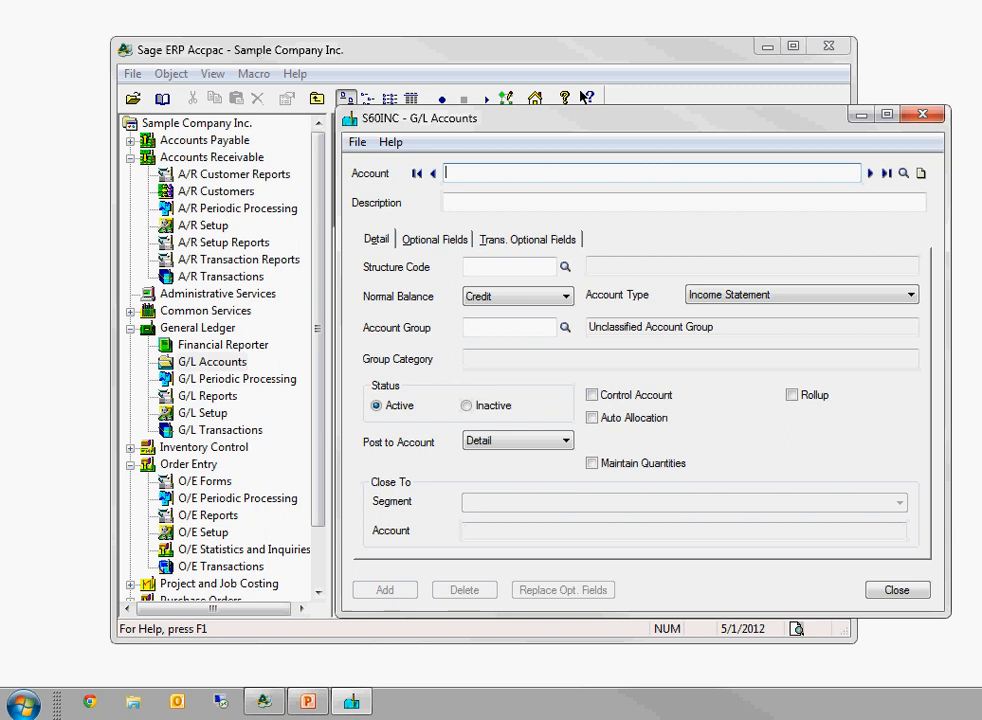
{"action": "type", "text": "100"}
{"action": "left_click", "coordinate": [684, 202]}
{"action": "type", "text": "Petty cash"}
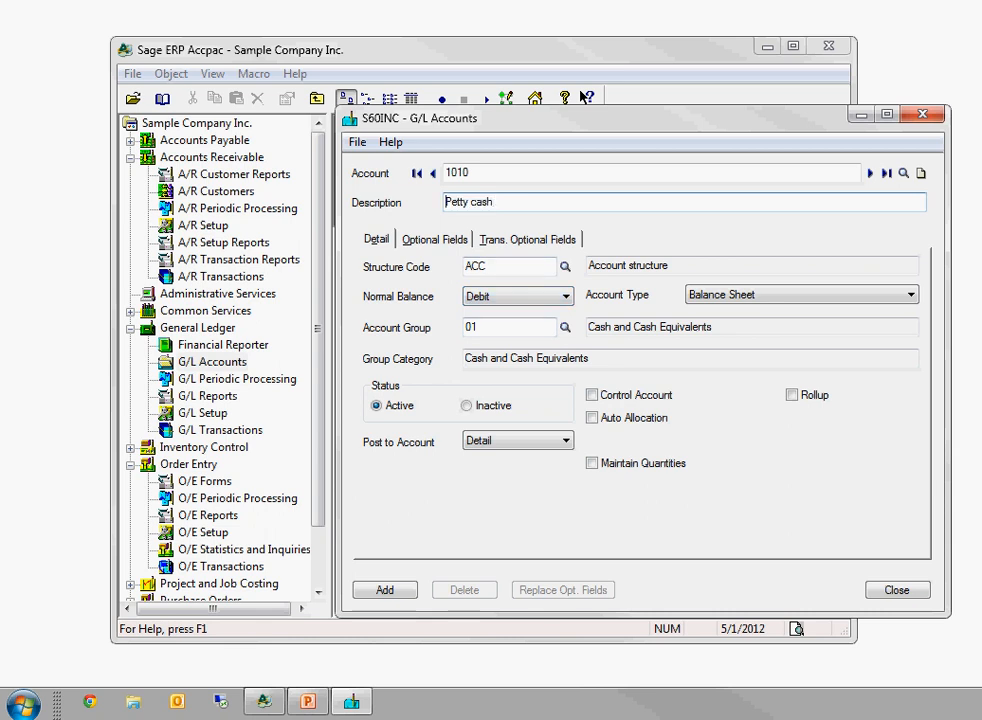
{"action": "type", "text": "New"}
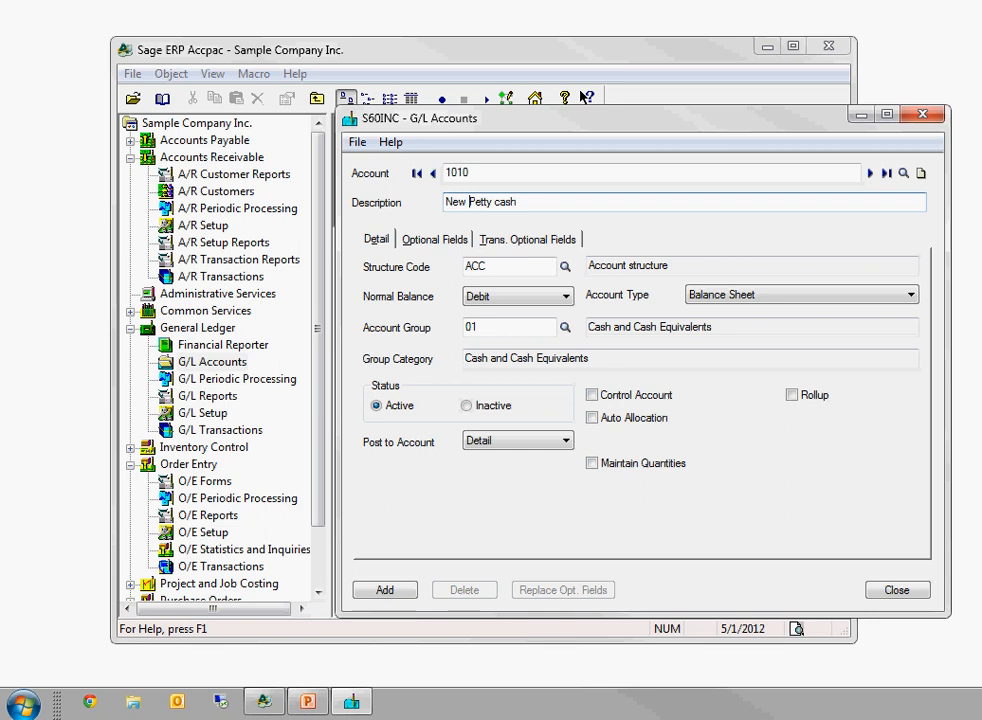